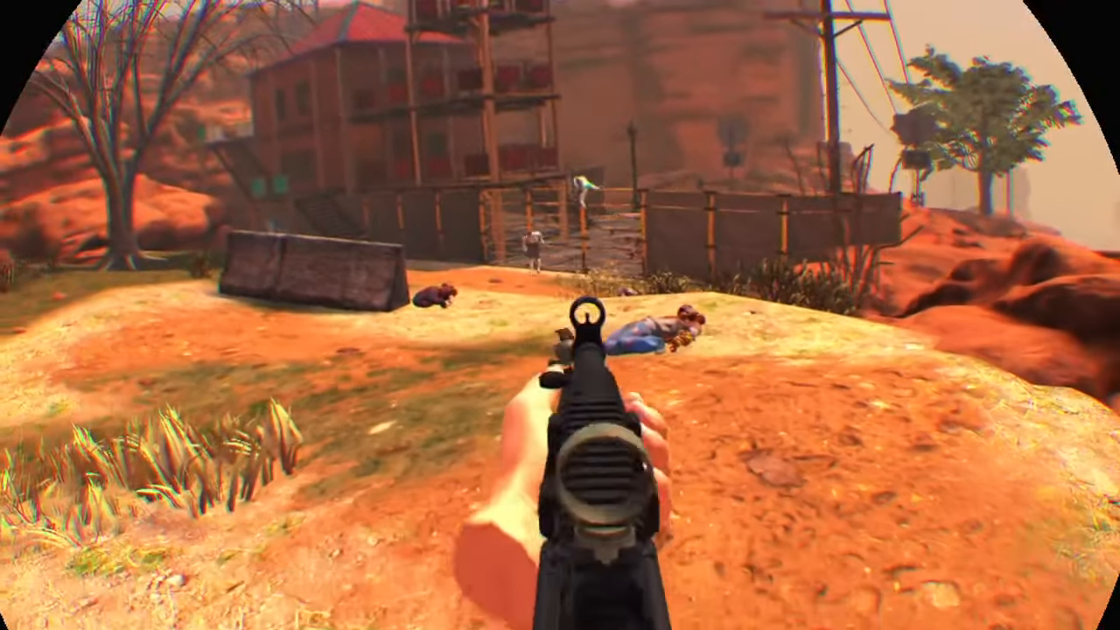
pyautogui.rightClick(560, 315)
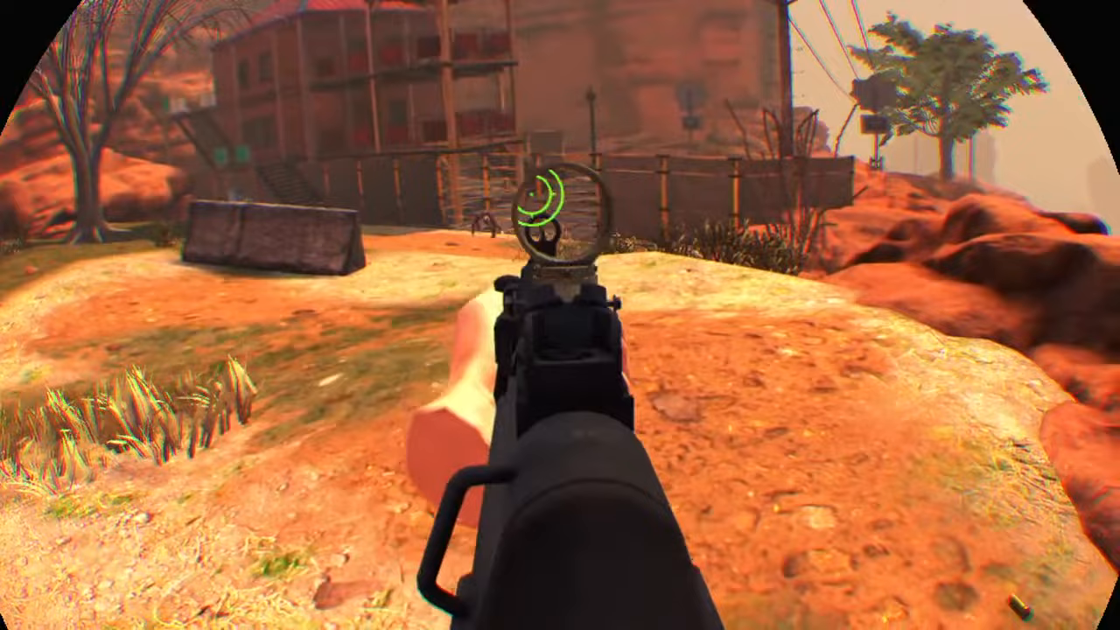
pyautogui.click(560, 315)
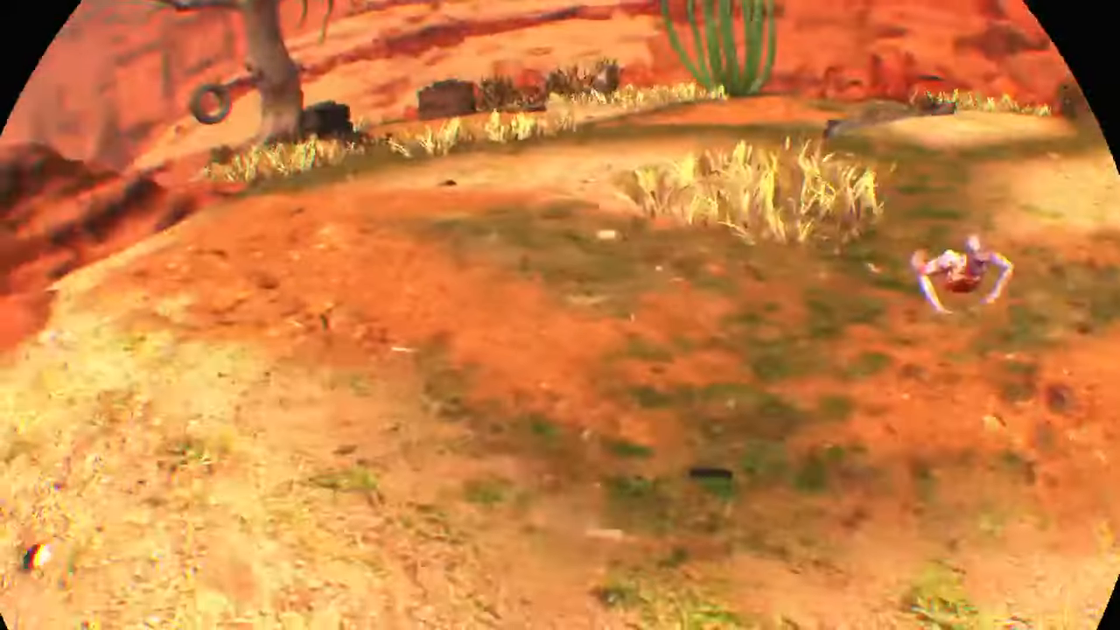
pyautogui.click(560, 315)
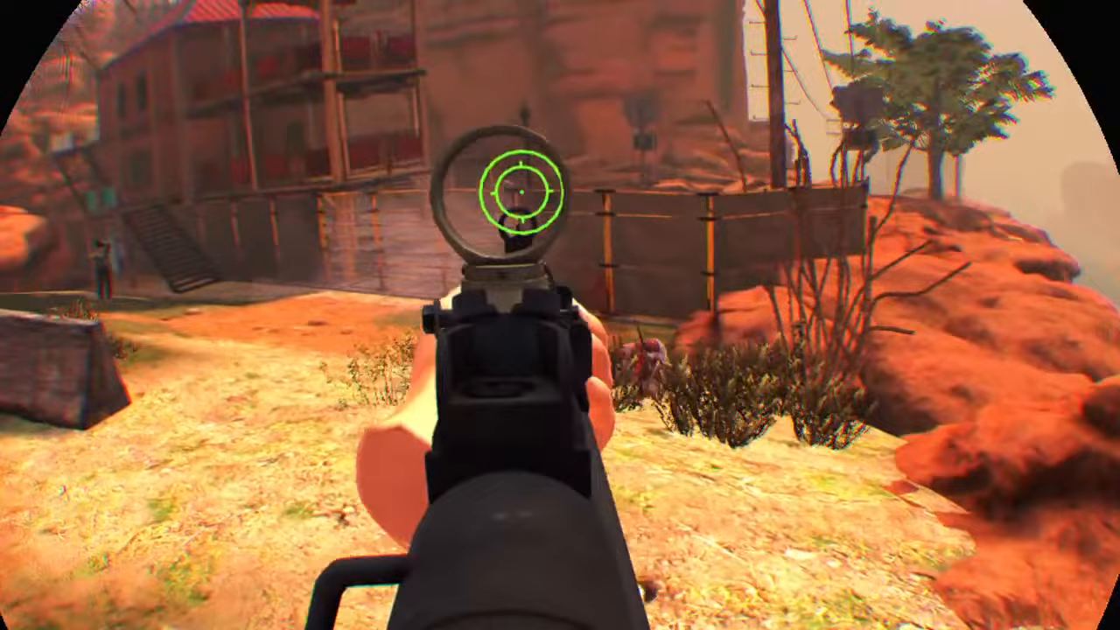
pyautogui.click(560, 315)
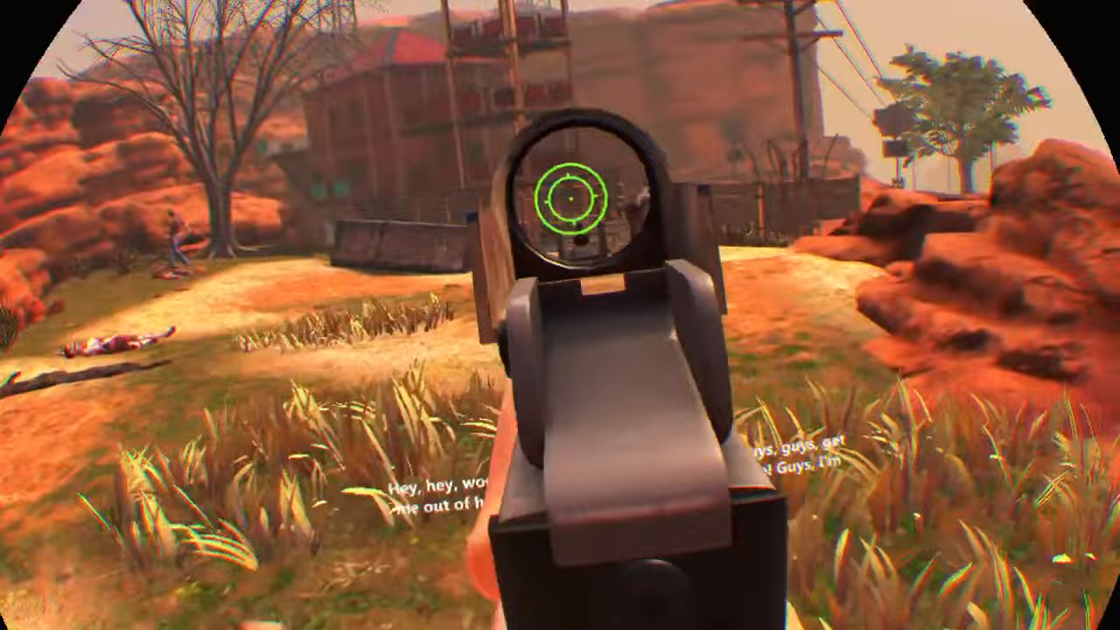
pyautogui.click(560, 315)
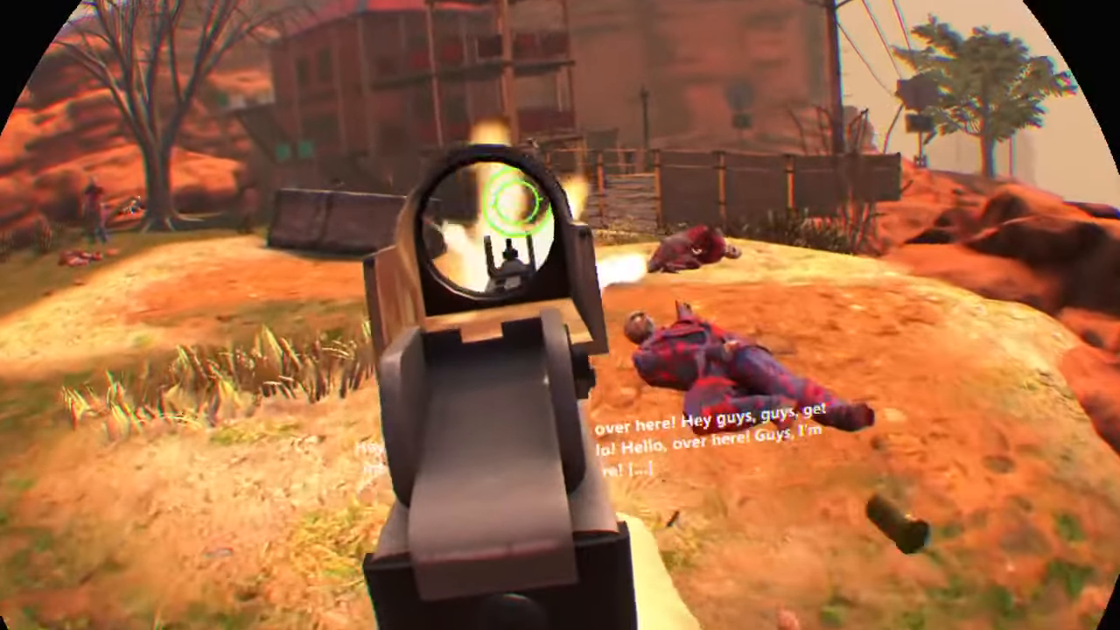